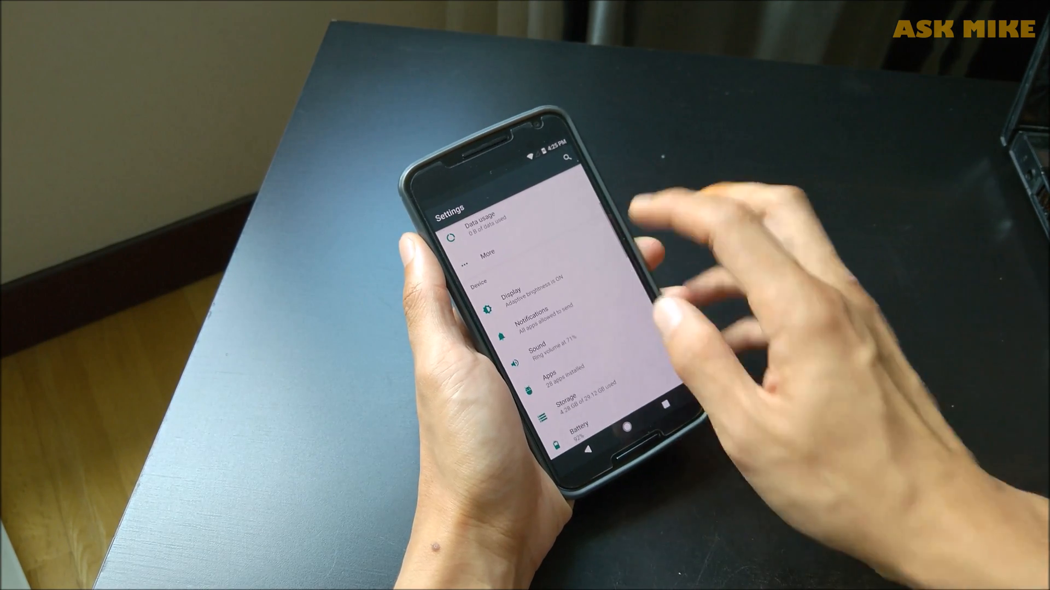
Step: Open Display and review brightness, LiveDisplay, sleep and ambient display options
{"action": "scroll", "scroll_direction": "down", "scroll_amount": 3}
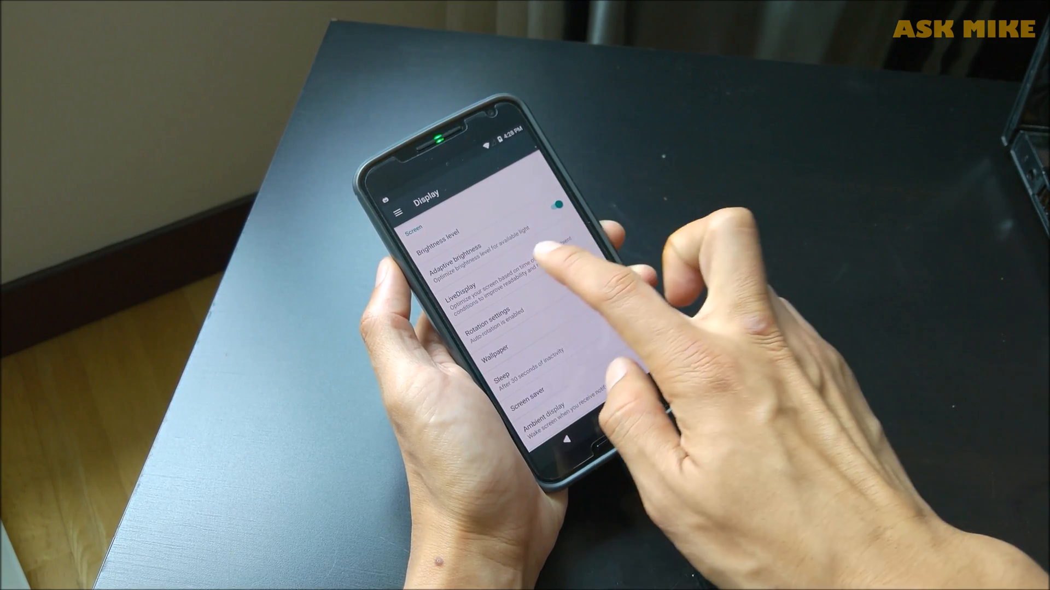
{"action": "left_click", "coordinate": [469, 293]}
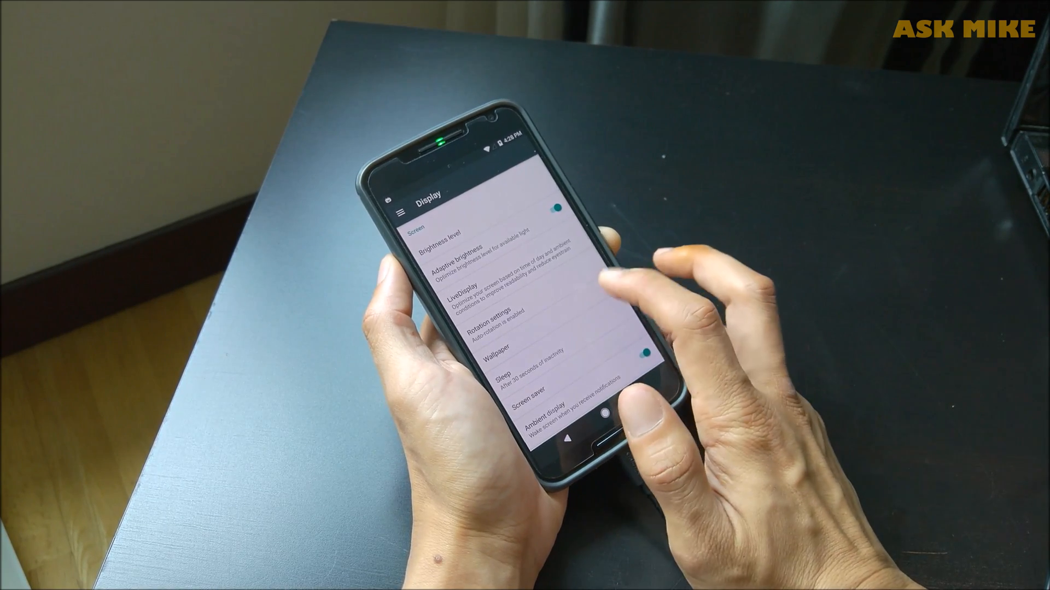
{"action": "scroll", "scroll_direction": "down", "scroll_amount": 3}
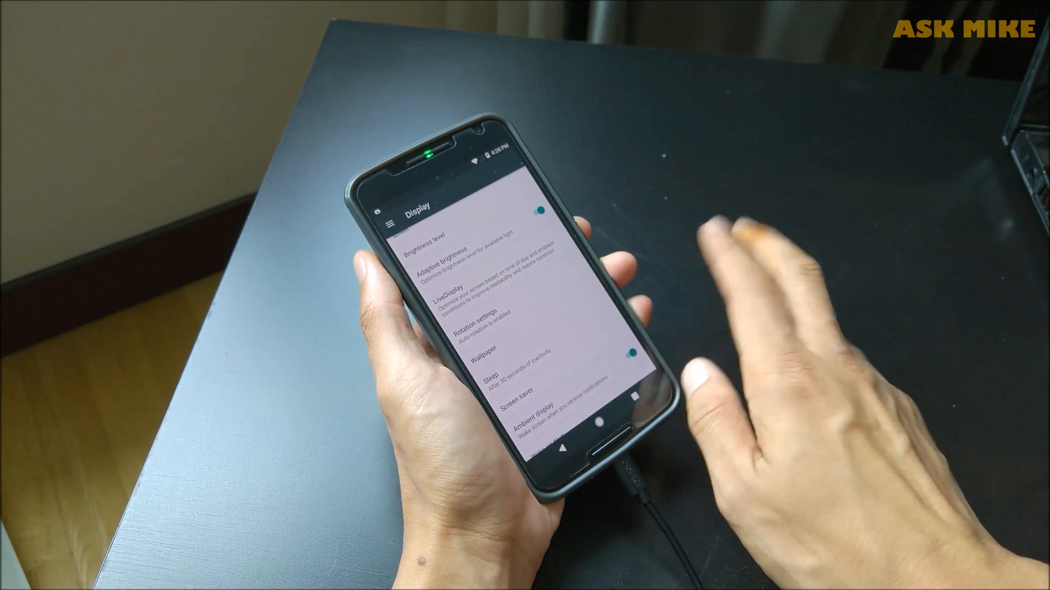
{"action": "scroll", "scroll_direction": "up", "scroll_amount": 3}
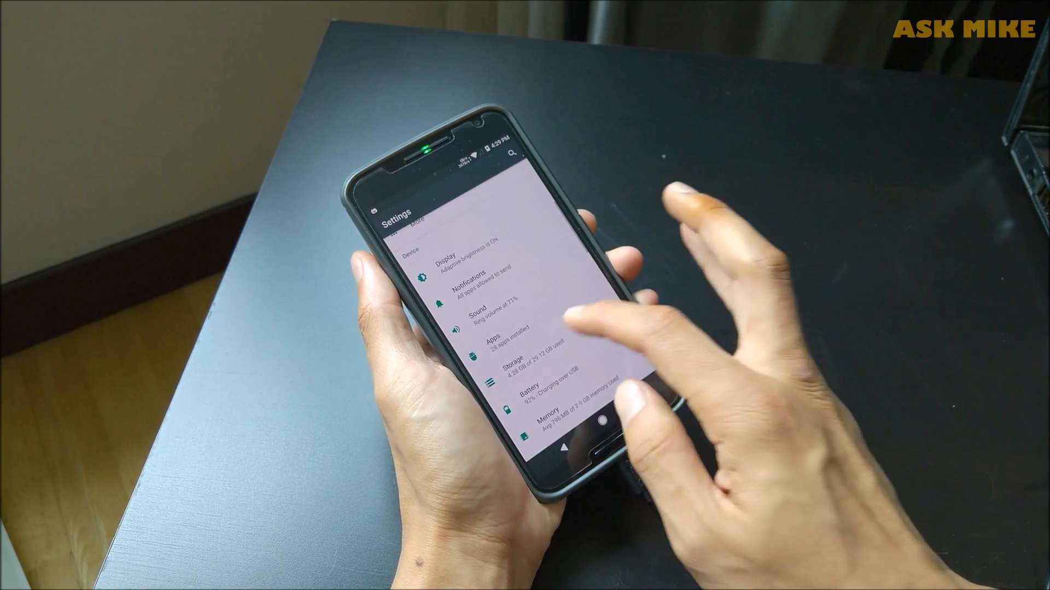
Step: Scroll the main Settings list down to Battery, Memory, Users, Gestures, Buttons and Security
{"action": "scroll", "scroll_direction": "down", "scroll_amount": 3}
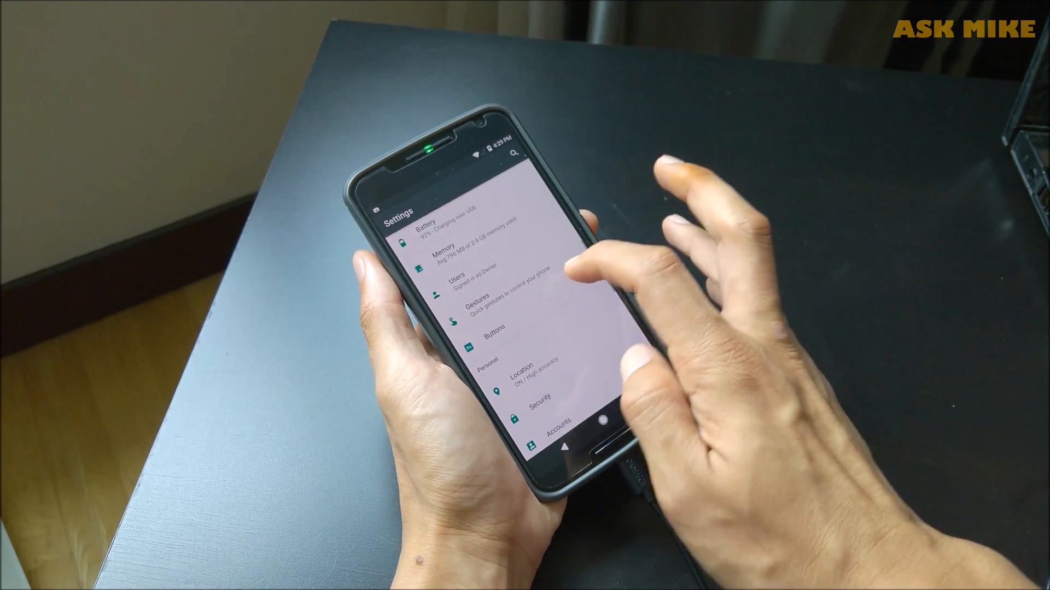
Step: Open Buttons to show navigation bar height, left-handed mode and home button actions
{"action": "left_click", "coordinate": [477, 302]}
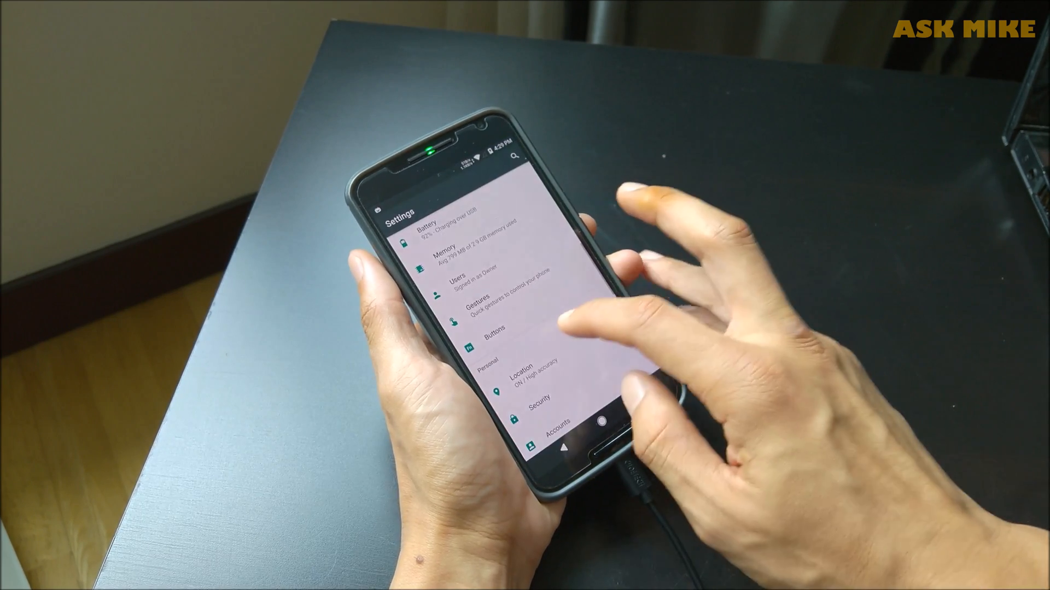
{"action": "left_click", "coordinate": [495, 301]}
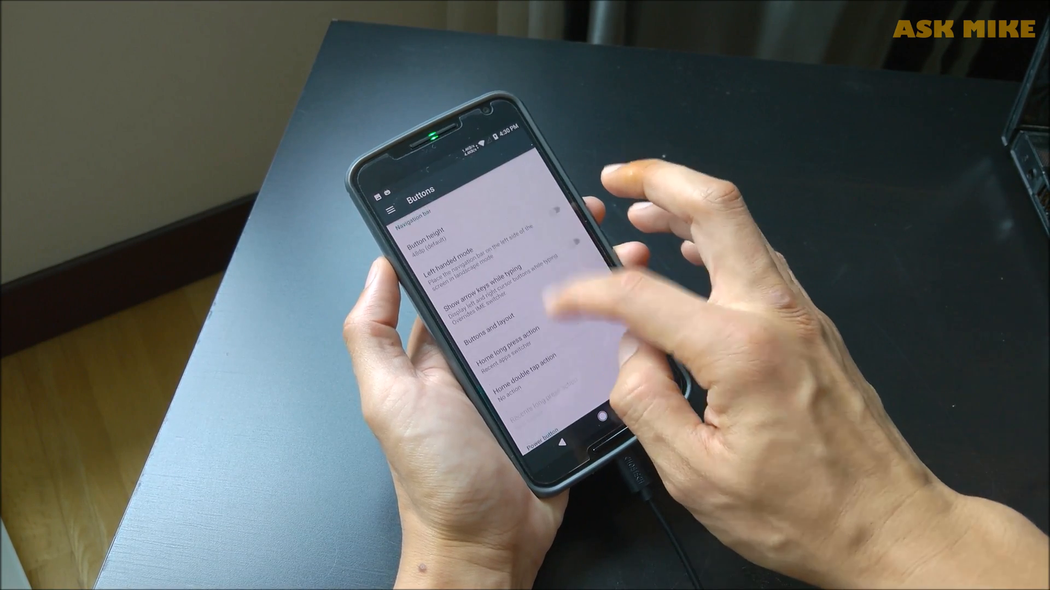
Step: Scroll the Settings list back to the top with suggestions, Wi‑Fi and Bluetooth
{"action": "scroll", "scroll_direction": "down", "scroll_amount": 3}
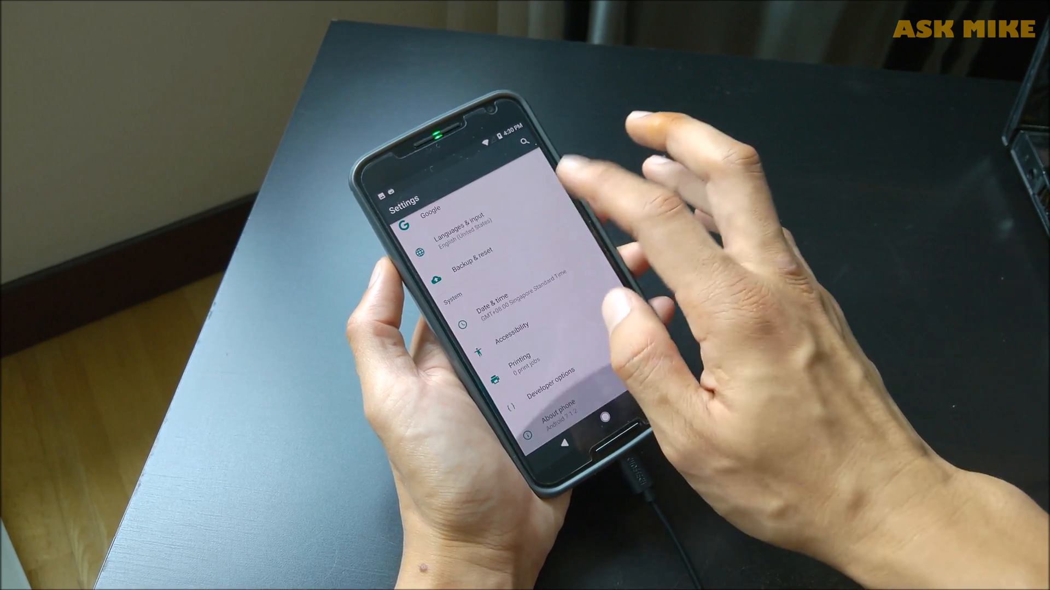
{"action": "scroll", "scroll_direction": "up", "scroll_amount": 3}
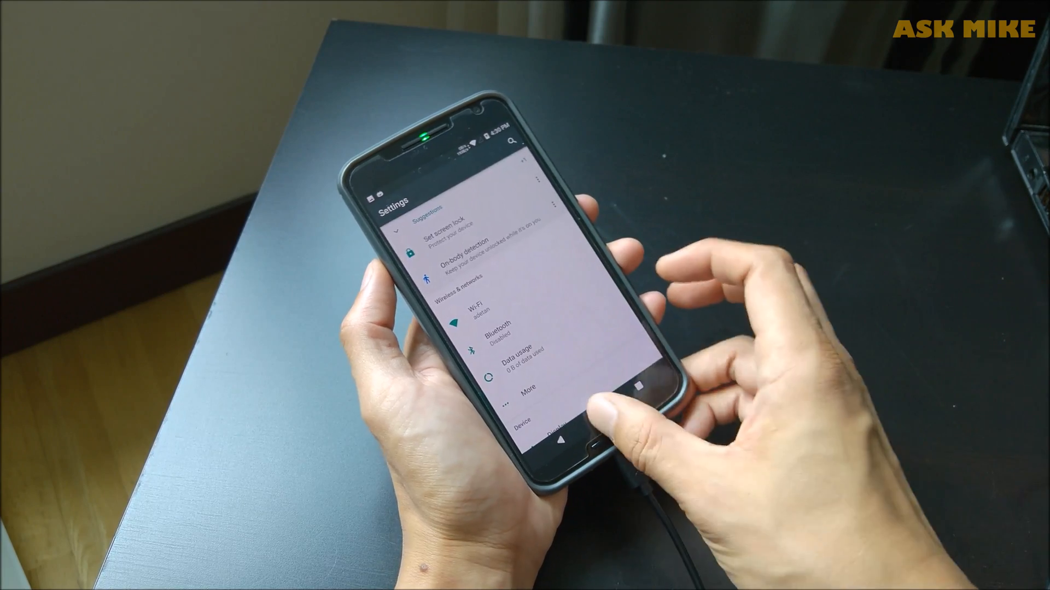